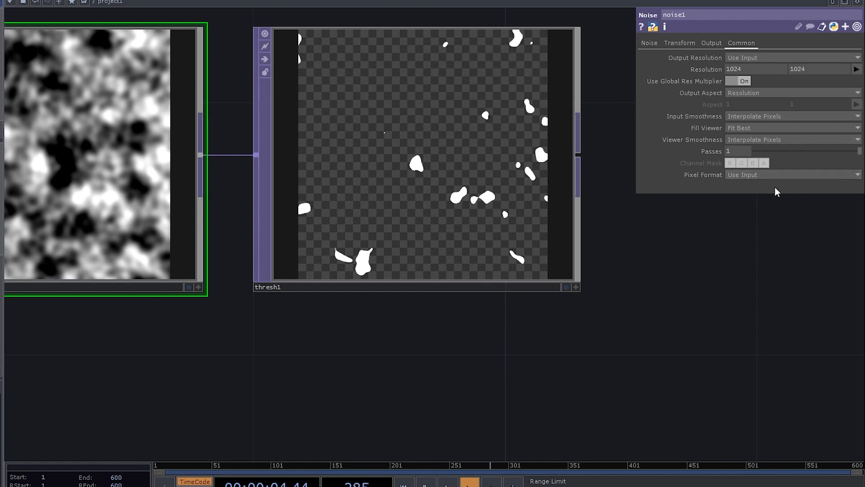
Set noise1 to 32-bit float RGBA, Offset about 0.3 and Period 0.62
{"action": "left_click", "coordinate": [793, 174]}
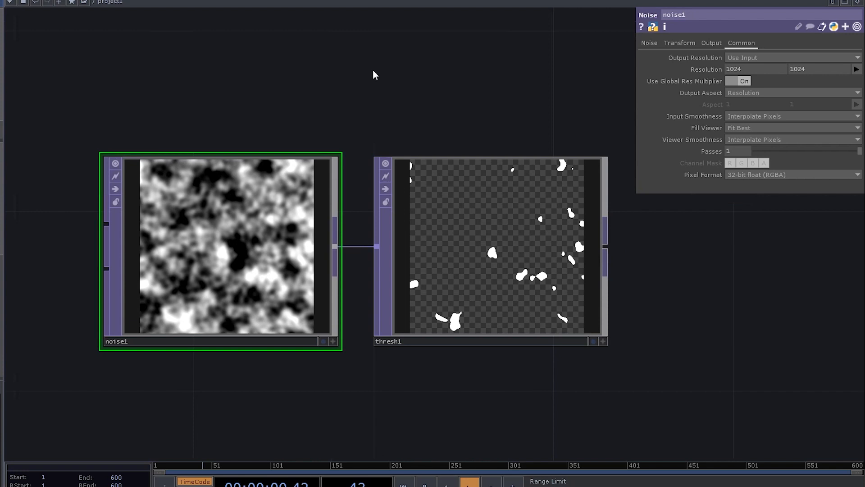
{"action": "left_click", "coordinate": [649, 43]}
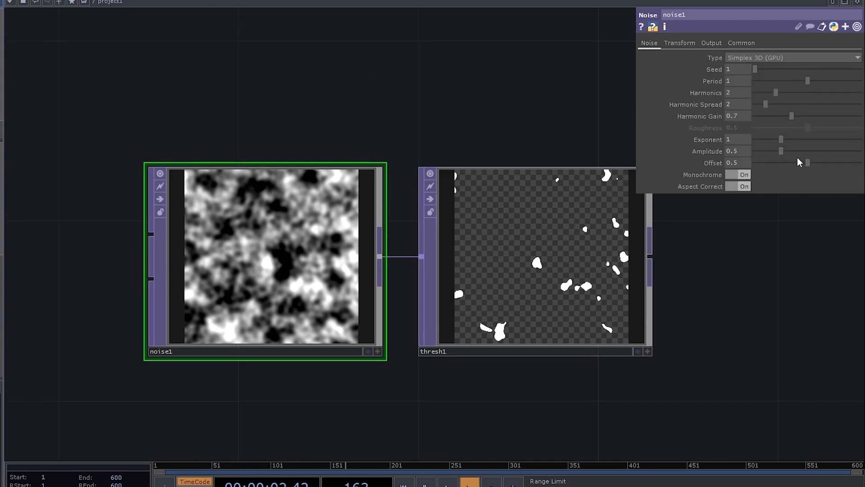
{"action": "left_click_drag", "start_coordinate": [808, 163], "coordinate": [794, 162]}
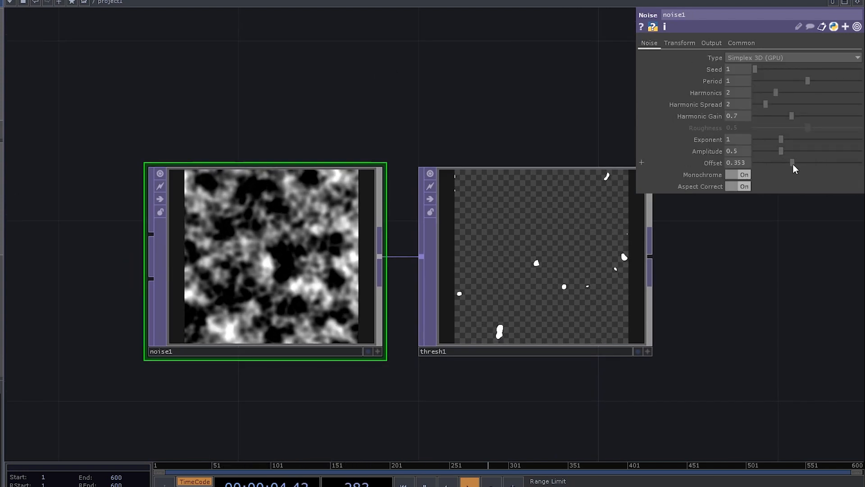
{"action": "left_click_drag", "start_coordinate": [809, 81], "coordinate": [772, 81]}
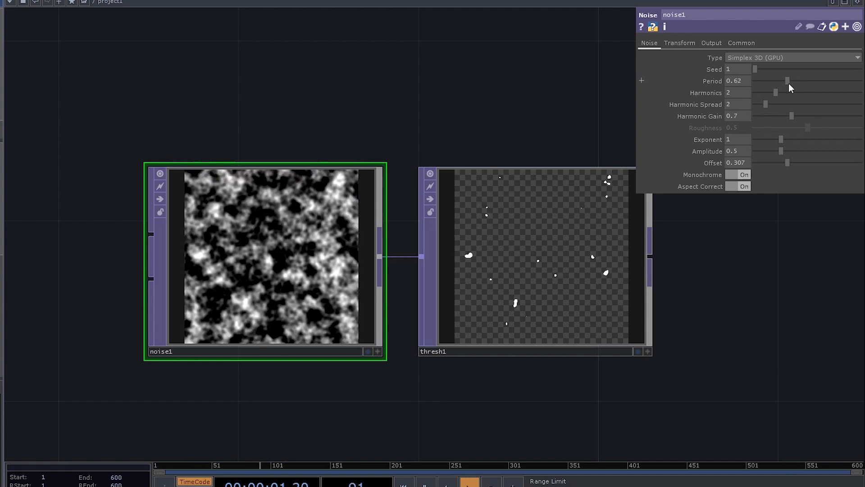
{"action": "left_click_drag", "start_coordinate": [788, 82], "coordinate": [780, 81]}
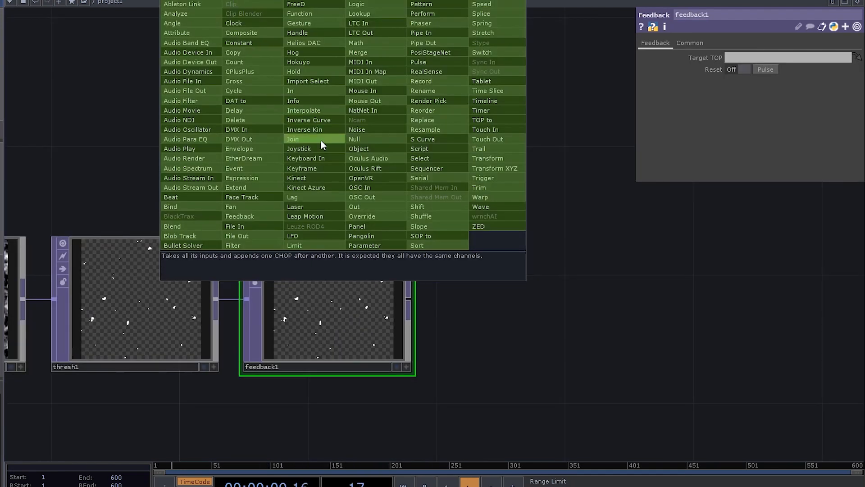
Place a Keyboard In CHOP, keyboardin1, above feedback1
{"action": "left_click", "coordinate": [305, 158]}
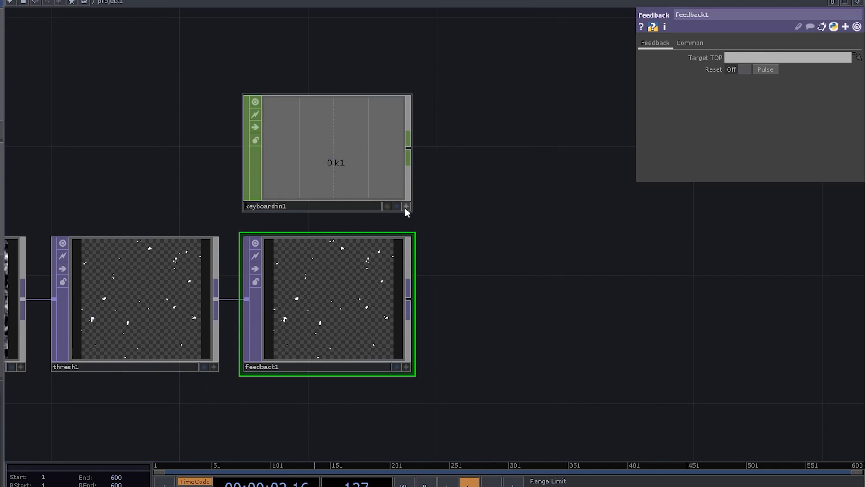
{"action": "left_click", "coordinate": [857, 57]}
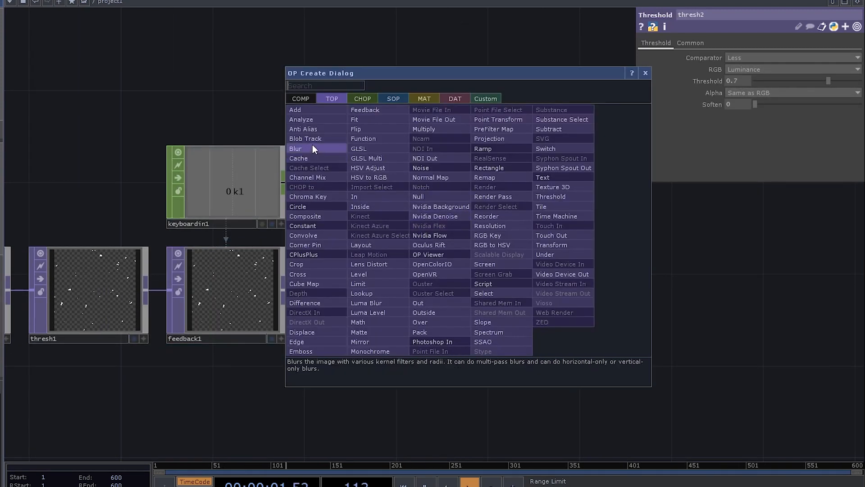
Branch feedback1 into a threshold-then-blur chain and a blur-then-threshold (0.4) chain
{"action": "left_click", "coordinate": [295, 148]}
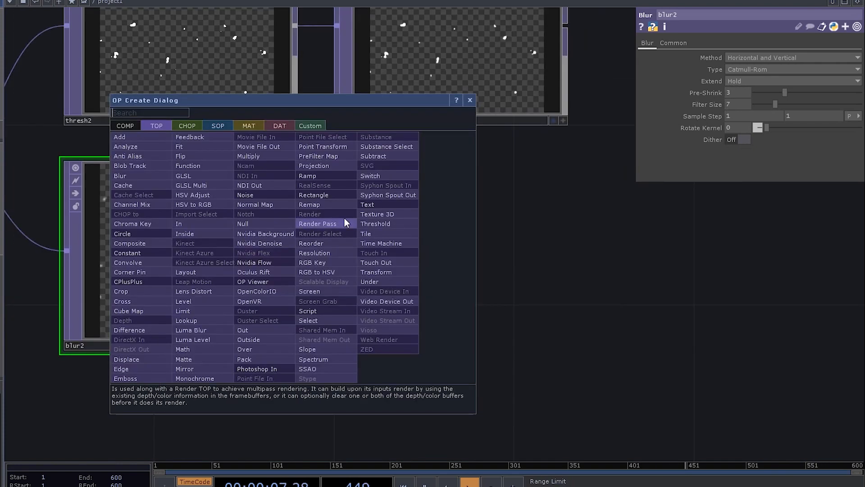
{"action": "left_click", "coordinate": [375, 223]}
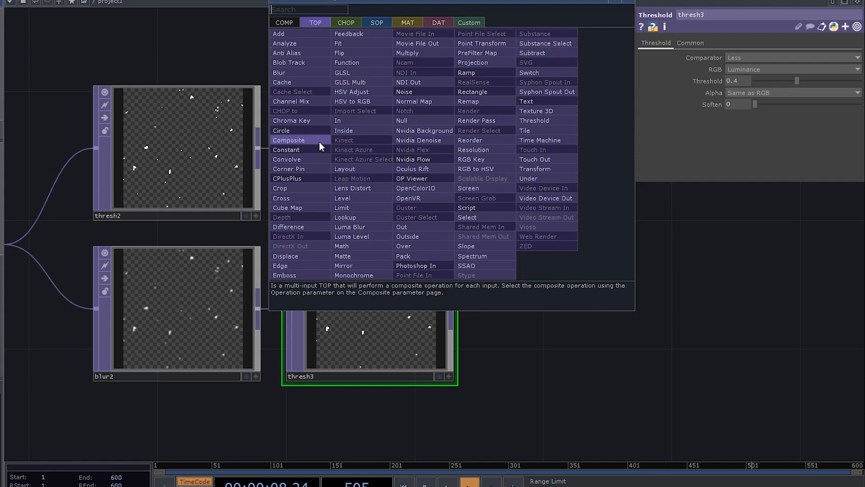
Merge blur1 and thresh3 in a Subtract composite, then append a Level TOP
{"action": "left_click", "coordinate": [289, 140]}
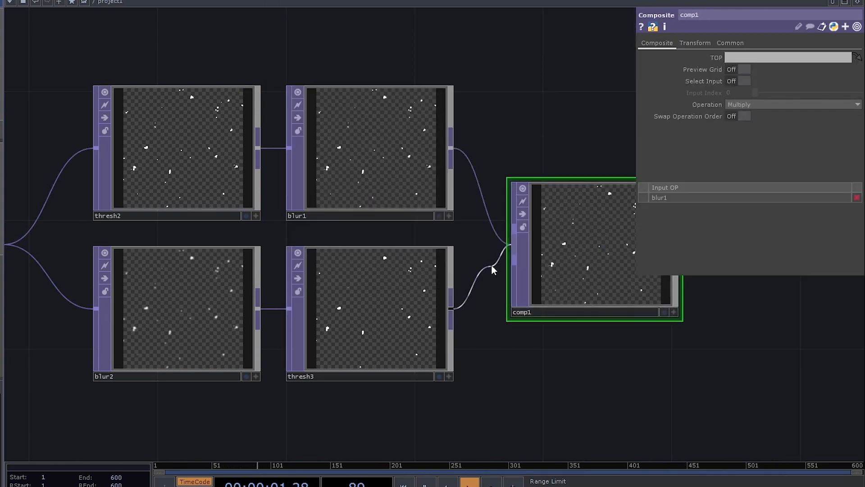
{"action": "left_click", "coordinate": [792, 104]}
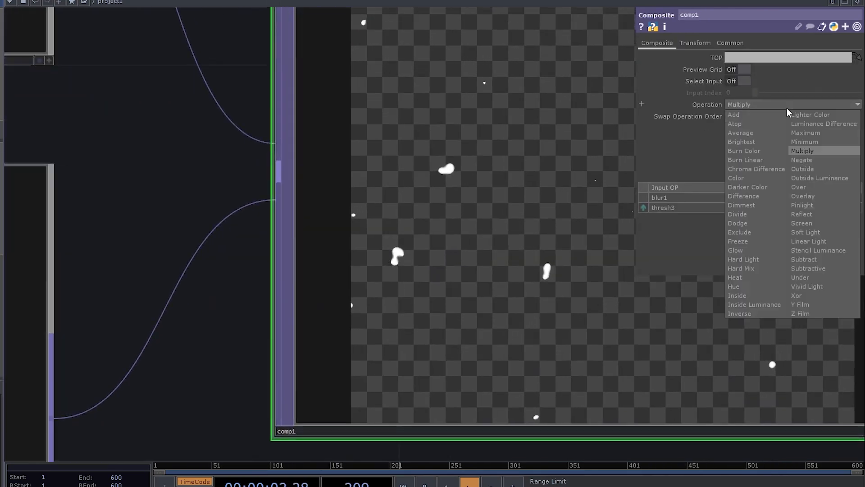
{"action": "left_click", "coordinate": [804, 259]}
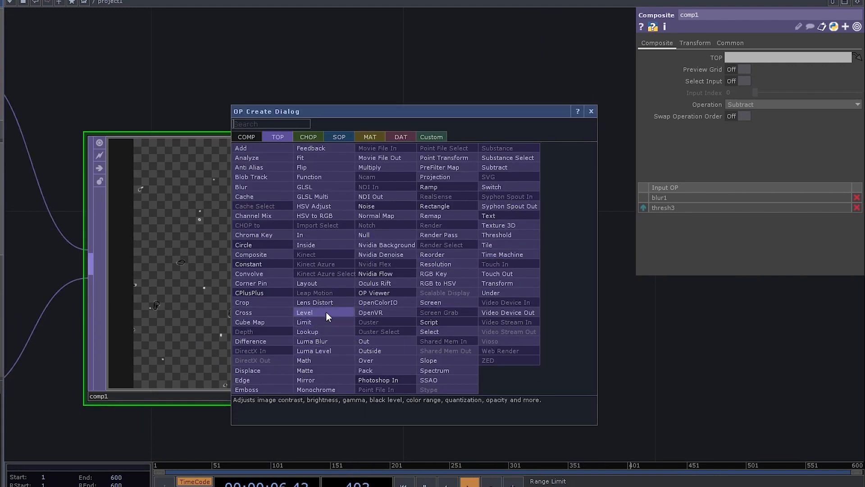
{"action": "left_click", "coordinate": [304, 312]}
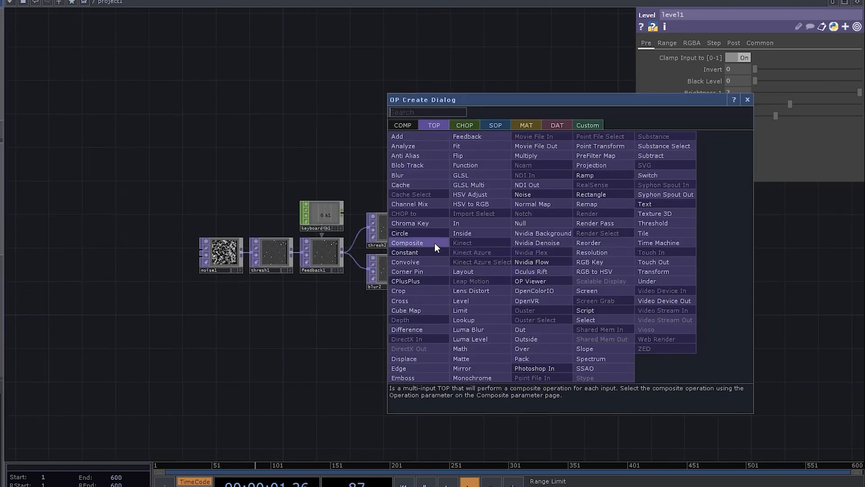
Combine level1 and feedback1 in a second Composite TOP set to Multiply
{"action": "left_click", "coordinate": [406, 243]}
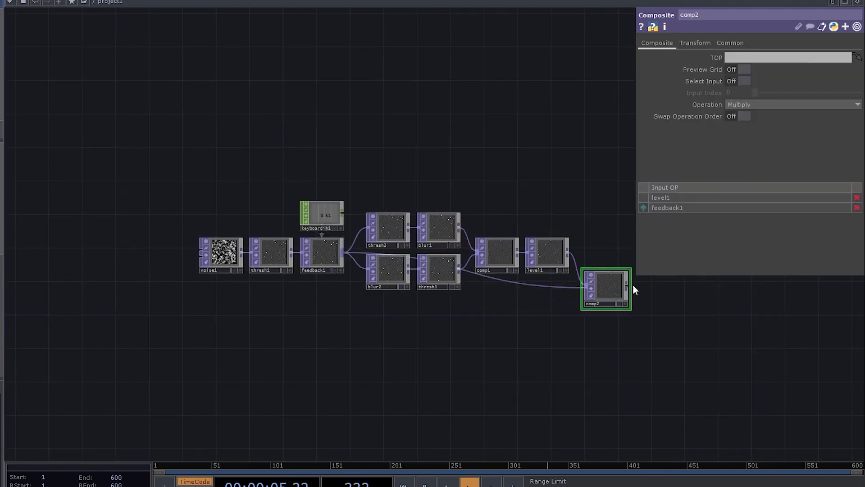
{"action": "left_click", "coordinate": [792, 104]}
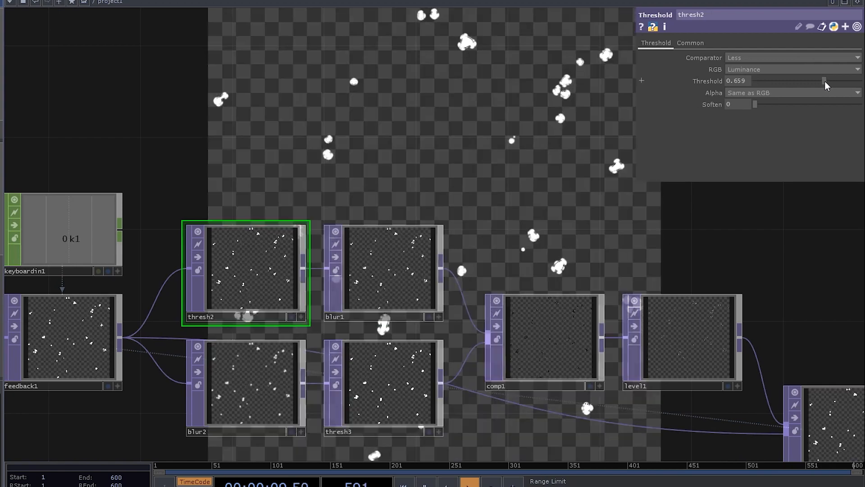
Lower the upper threshold to 0.659 and raise blur1's Filter Size to about 11
{"action": "left_click_drag", "start_coordinate": [825, 85], "coordinate": [817, 85]}
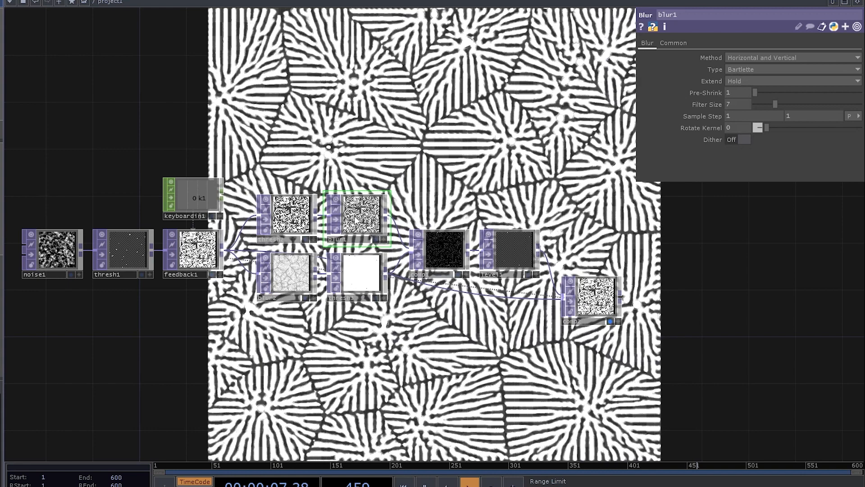
{"action": "left_click_drag", "start_coordinate": [775, 105], "coordinate": [780, 104]}
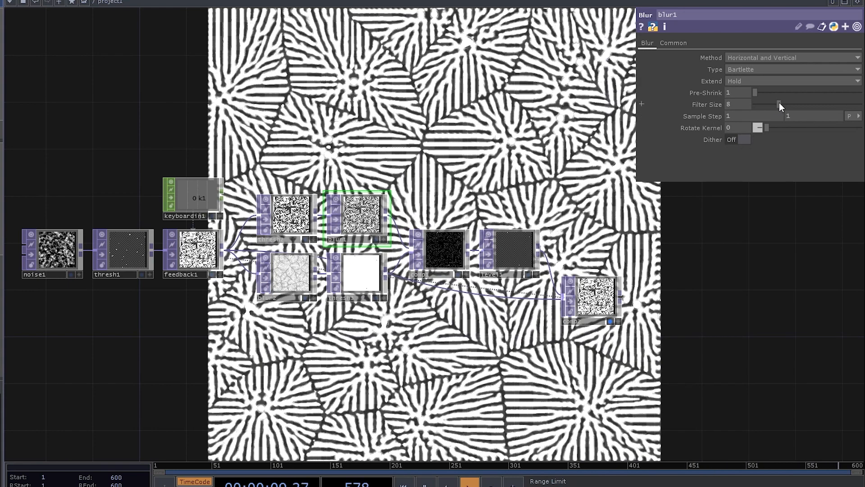
{"action": "left_click_drag", "start_coordinate": [779, 104], "coordinate": [789, 104]}
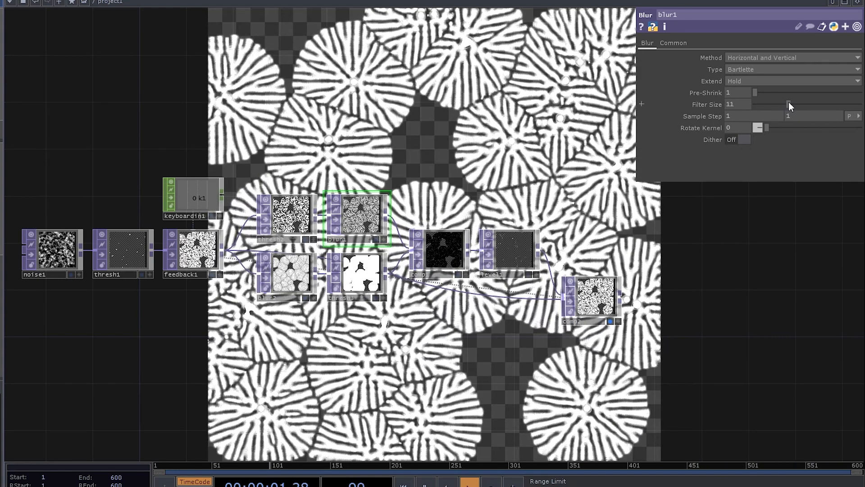
{"action": "left_click_drag", "start_coordinate": [788, 104], "coordinate": [795, 104]}
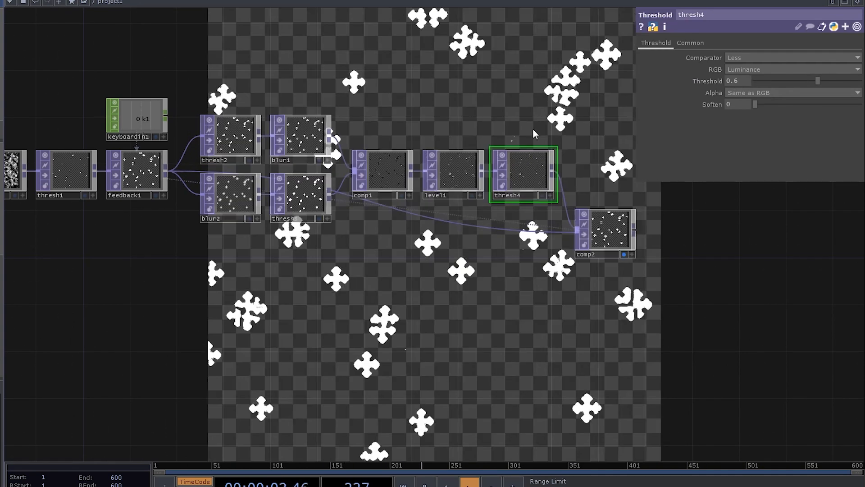
Sweep thresh4's Threshold between roughly 0.47 and 0.61 to tune pattern density
{"action": "left_click_drag", "start_coordinate": [819, 81], "coordinate": [803, 81]}
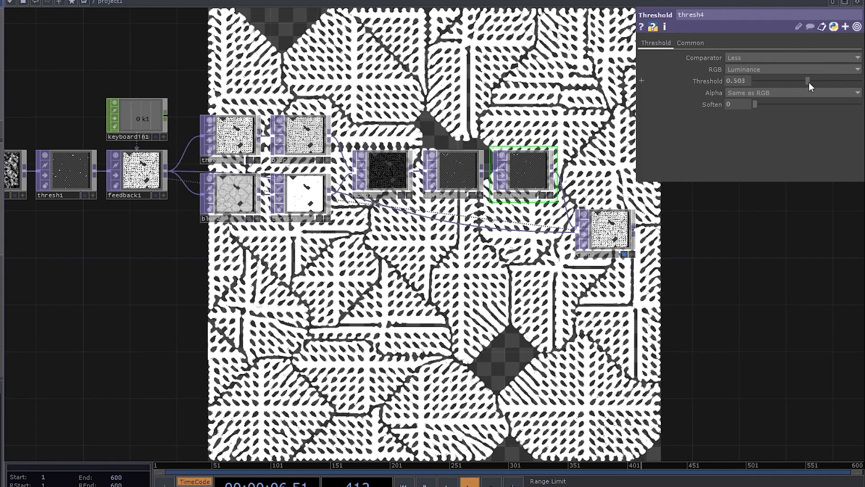
{"action": "left_click_drag", "start_coordinate": [804, 81], "coordinate": [801, 81]}
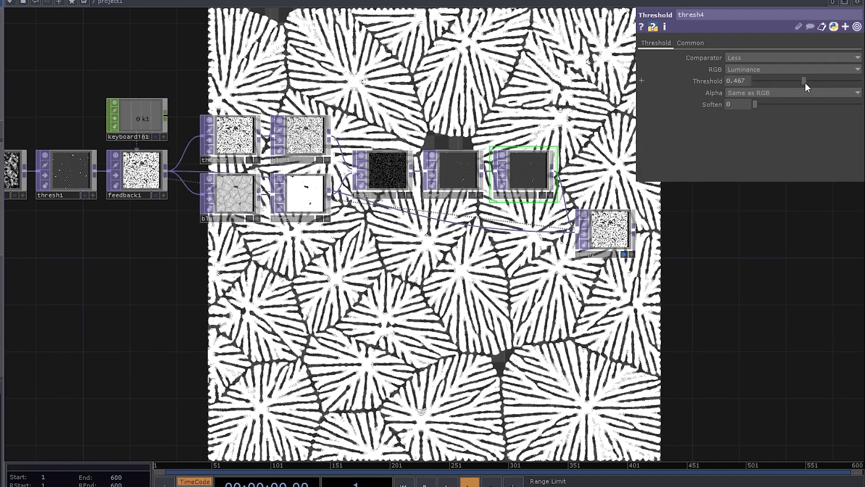
{"action": "left_click_drag", "start_coordinate": [803, 81], "coordinate": [822, 81]}
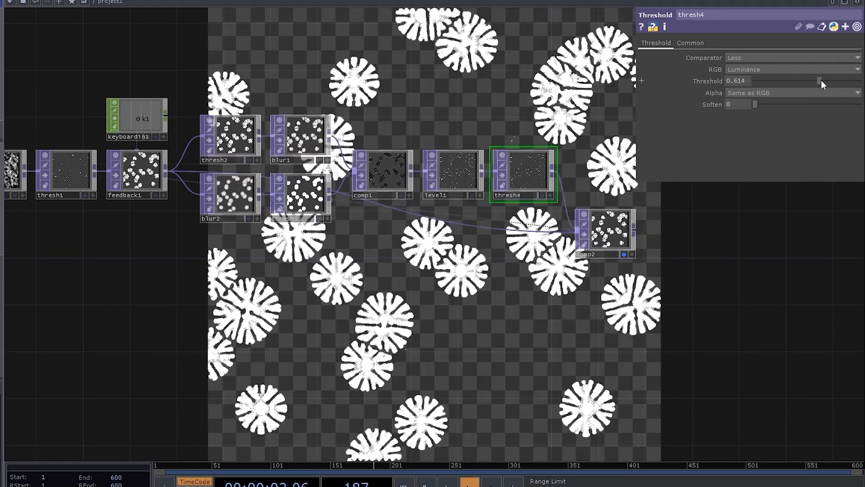
{"action": "left_click_drag", "start_coordinate": [817, 81], "coordinate": [836, 81]}
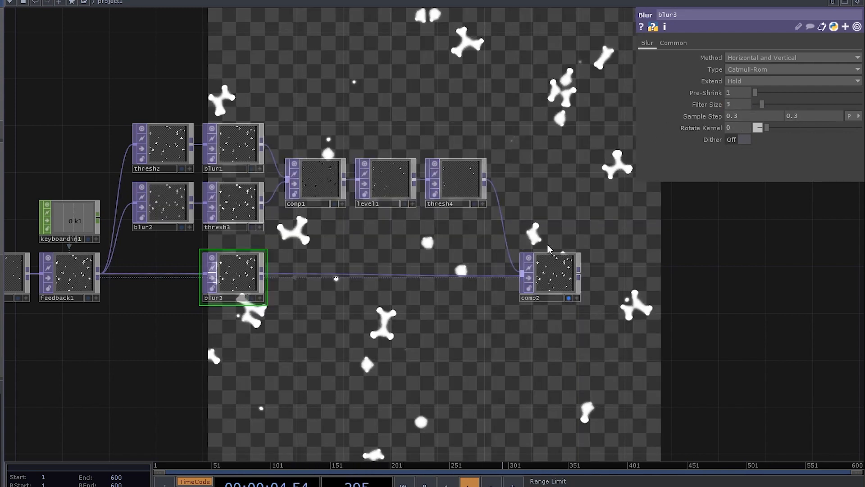
Insert math1 on the blur3-to-comp2 wire with Multiply set to .98
{"action": "right_click", "coordinate": [291, 280]}
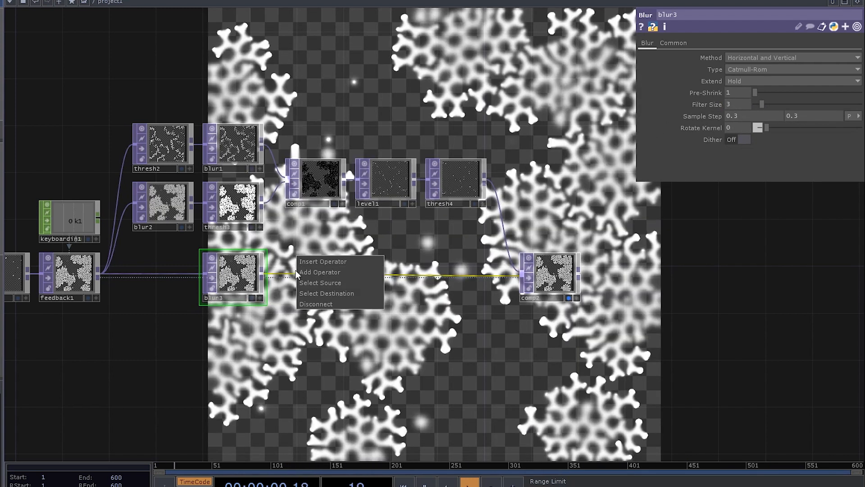
{"action": "left_click", "coordinate": [321, 272]}
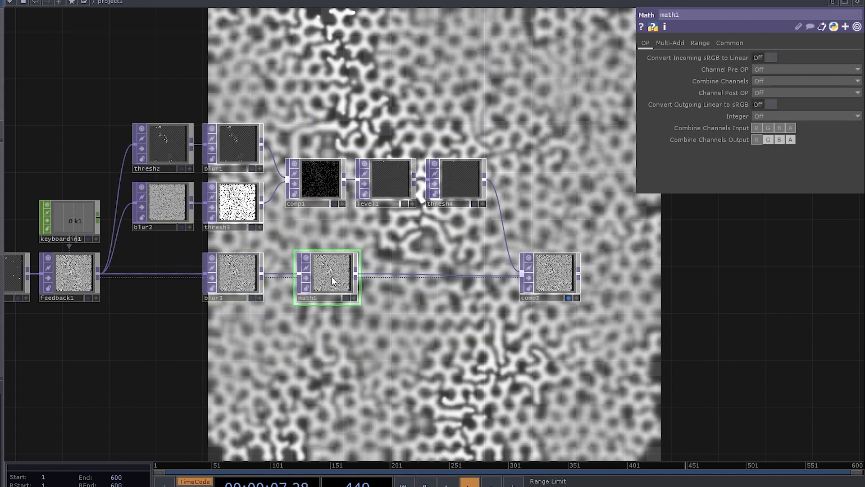
{"action": "left_click", "coordinate": [670, 43]}
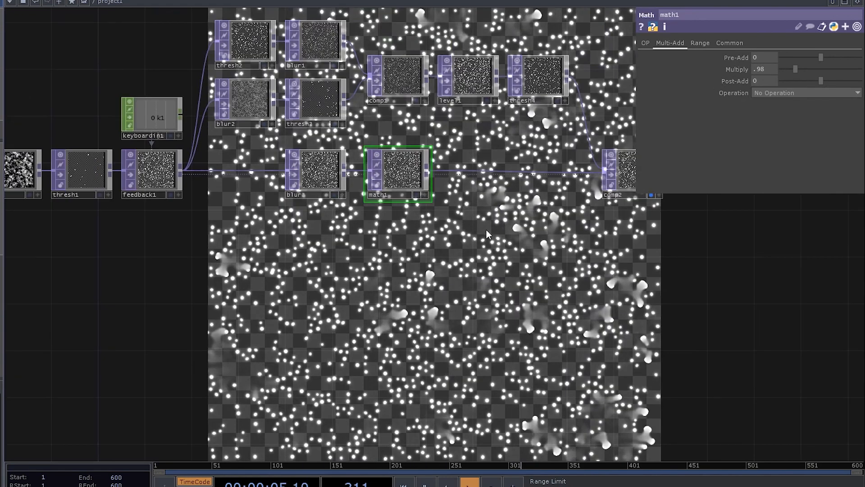
{"action": "left_click", "coordinate": [312, 47]}
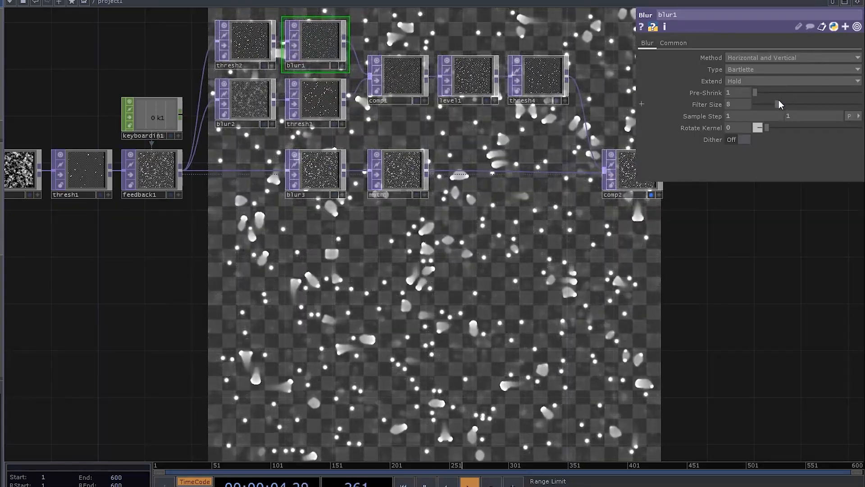
Set blur1's Filter Size to 7 and check blur3's parameters
{"action": "left_click", "coordinate": [537, 78]}
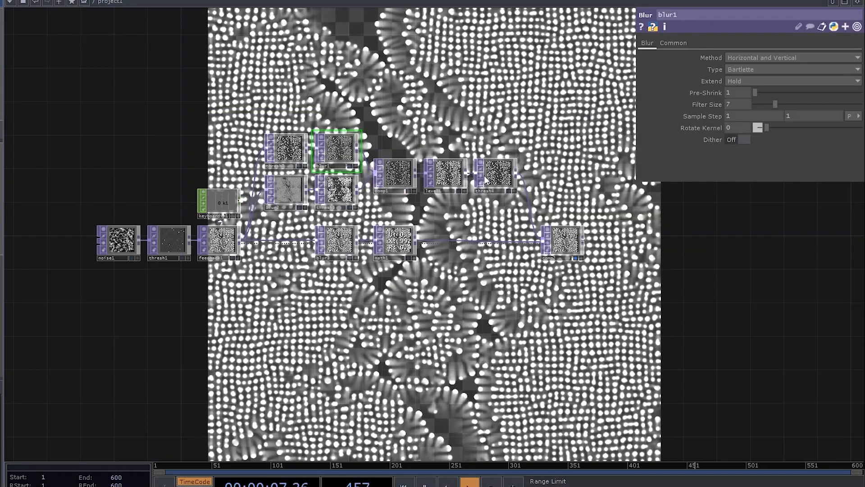
{"action": "left_click", "coordinate": [336, 246]}
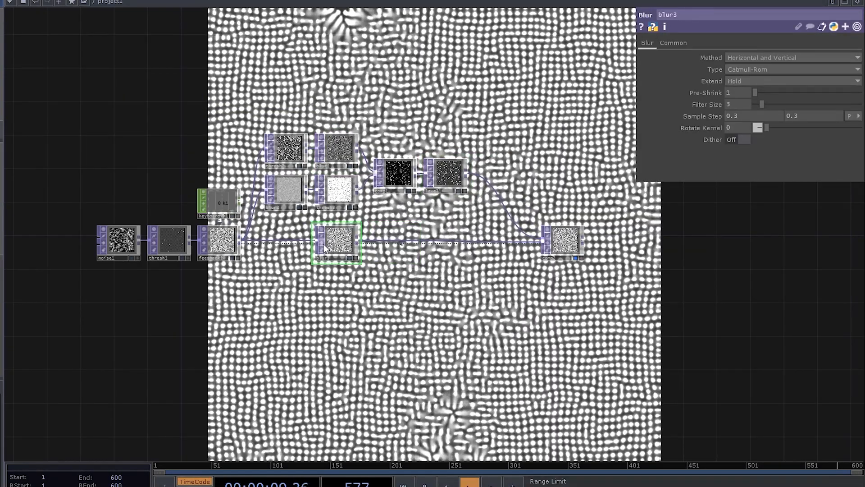
{"action": "left_click", "coordinate": [216, 243]}
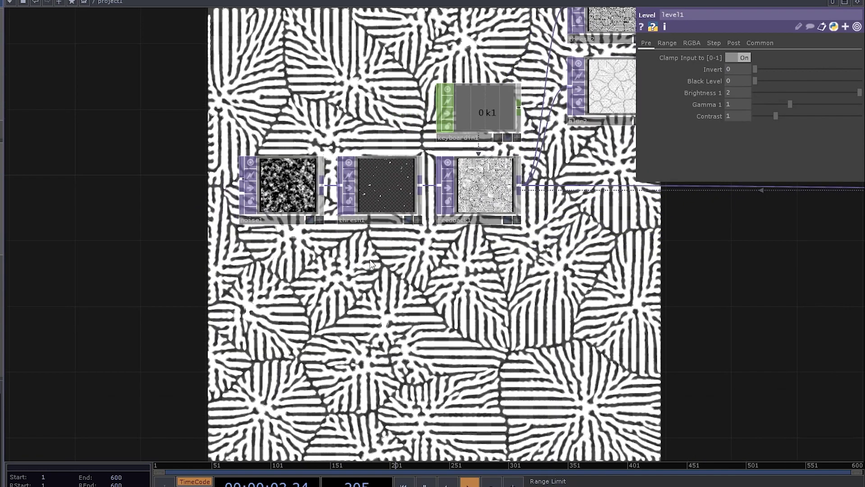
Load a butterfly Movie File In TOP feeding a 1024×1024 fit1, showing its pixel formats
{"action": "left_click", "coordinate": [281, 302]}
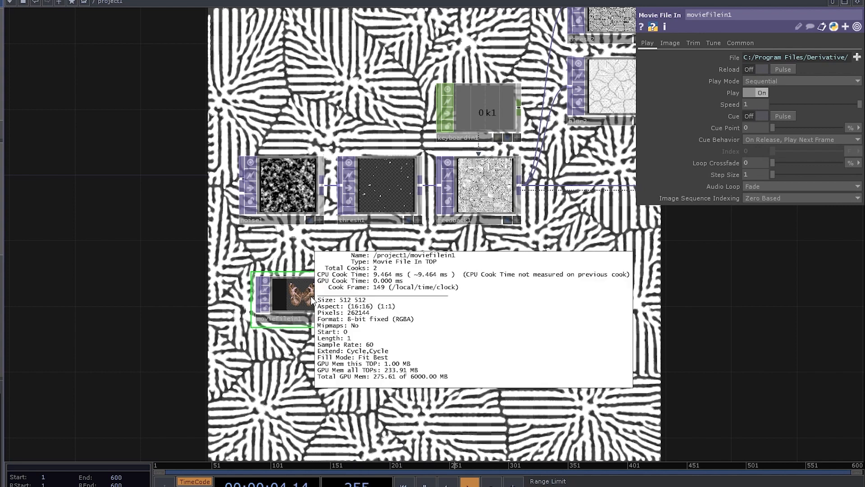
{"action": "key", "text": "Tab"}
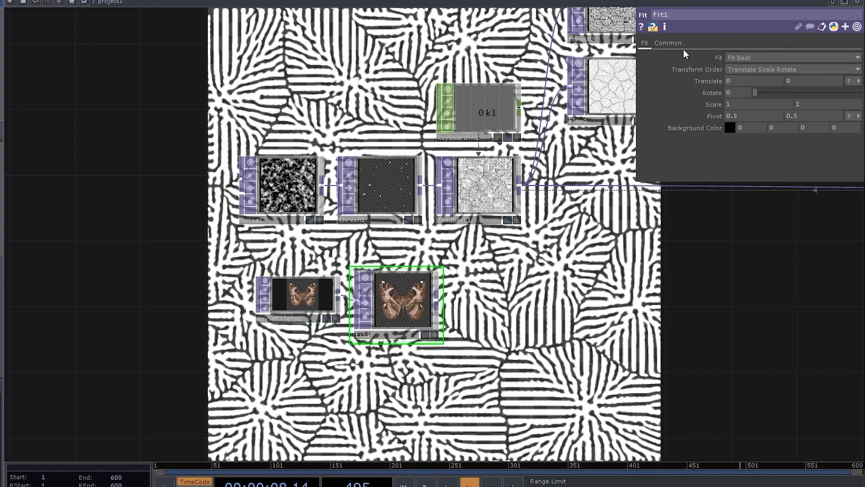
{"action": "left_click", "coordinate": [668, 42]}
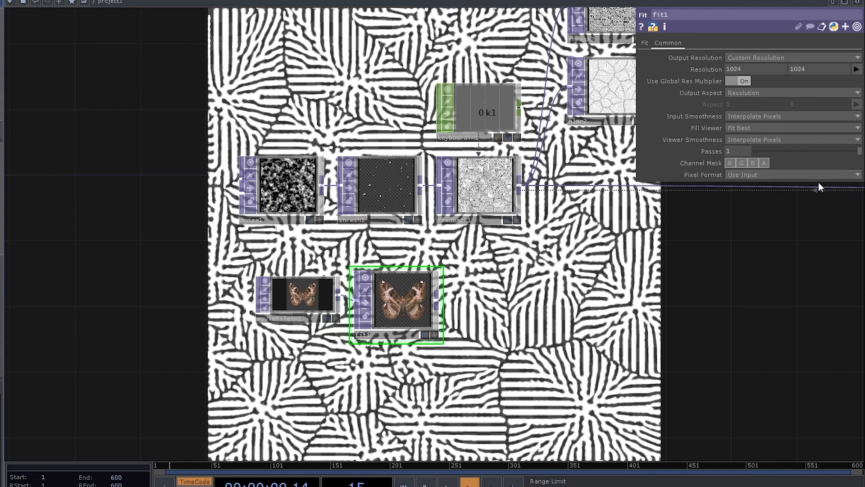
{"action": "left_click", "coordinate": [793, 175]}
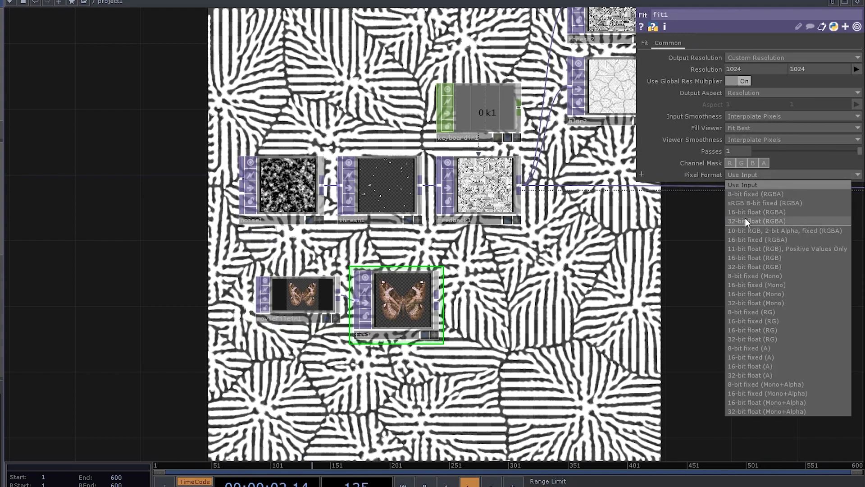